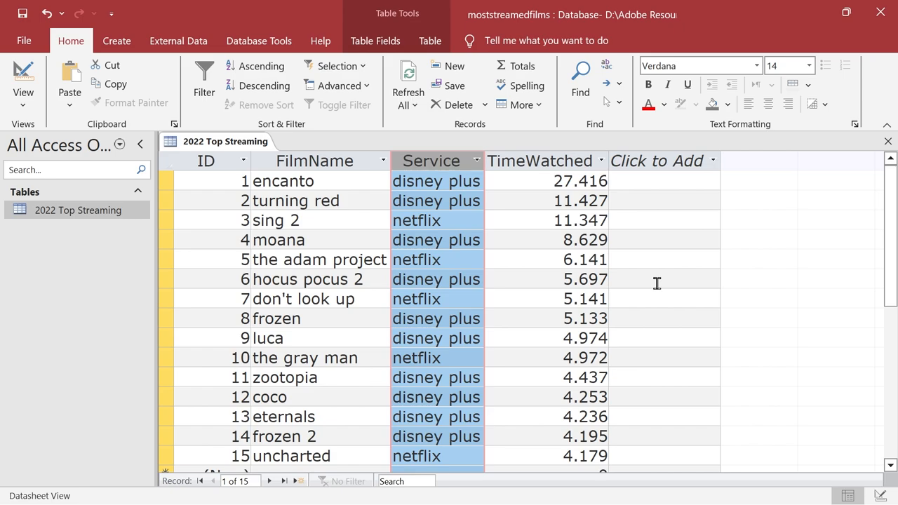
mouse_move(204, 77)
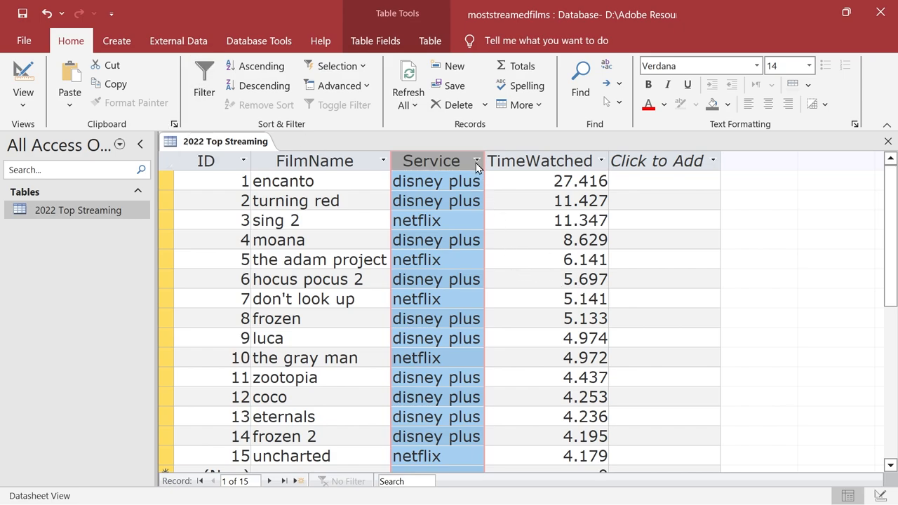
- Filter the Service column to disney plus only, leaving 10 films
click(477, 160)
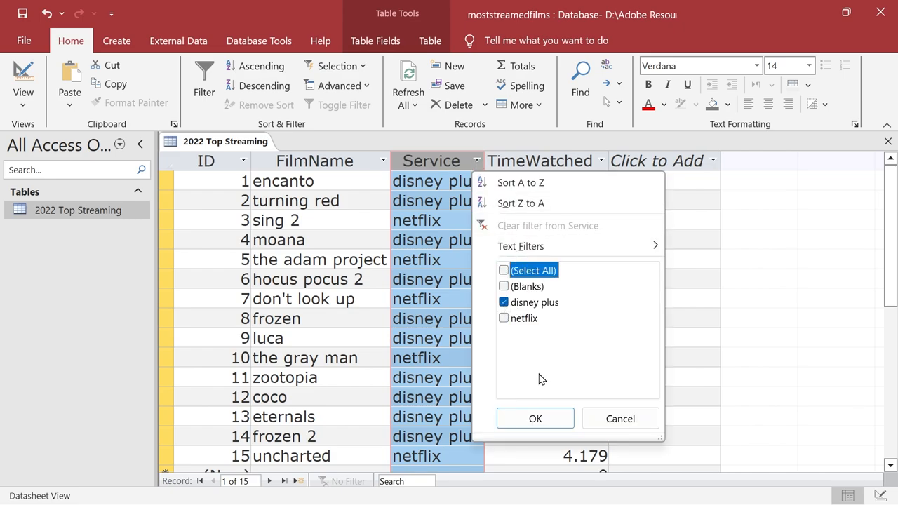
click(535, 418)
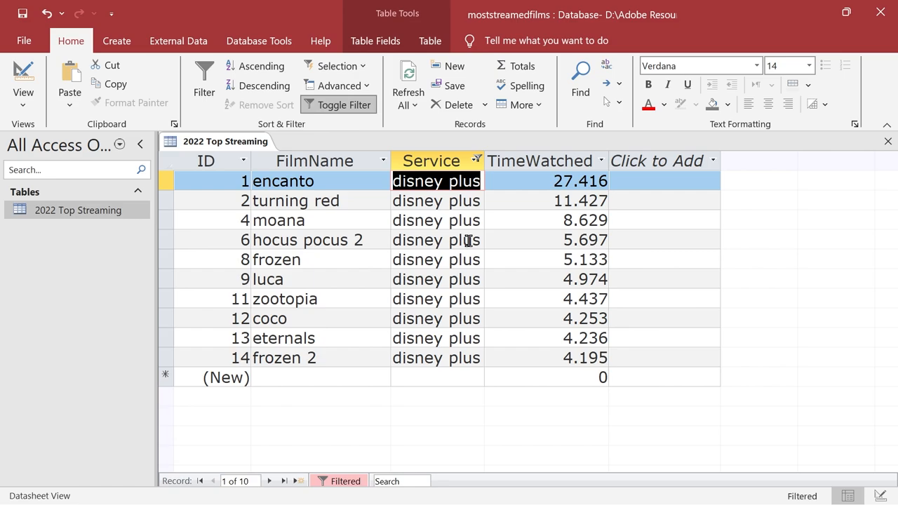
mouse_move(245, 288)
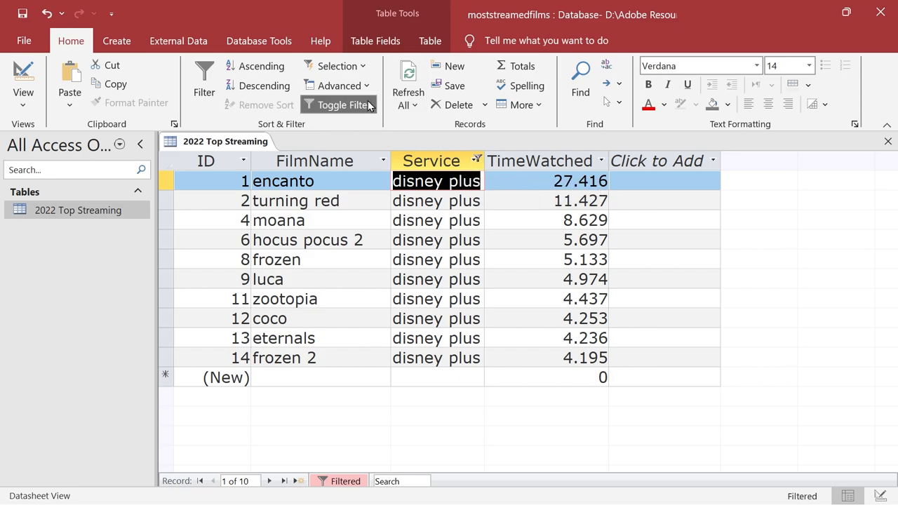
mouse_move(348, 112)
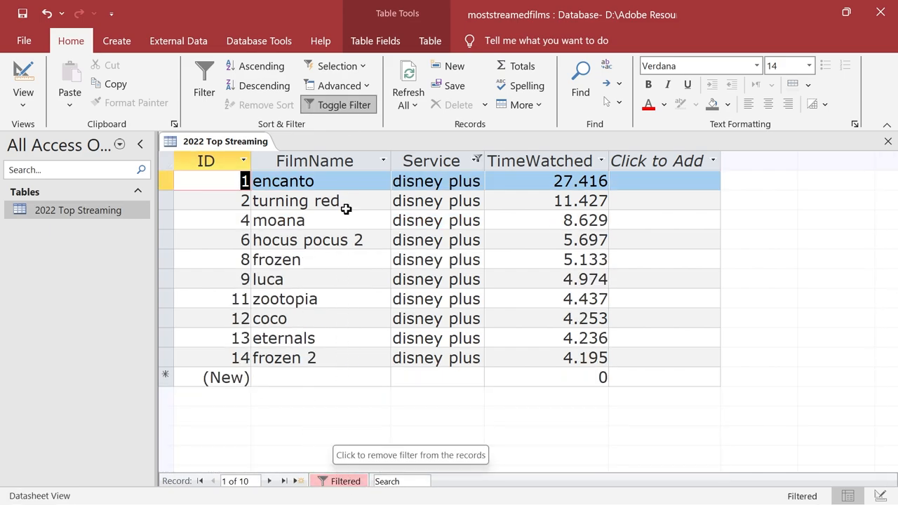
- Refilter Service to disney plus and add a TimeWatched number filter, leaving five films
click(344, 104)
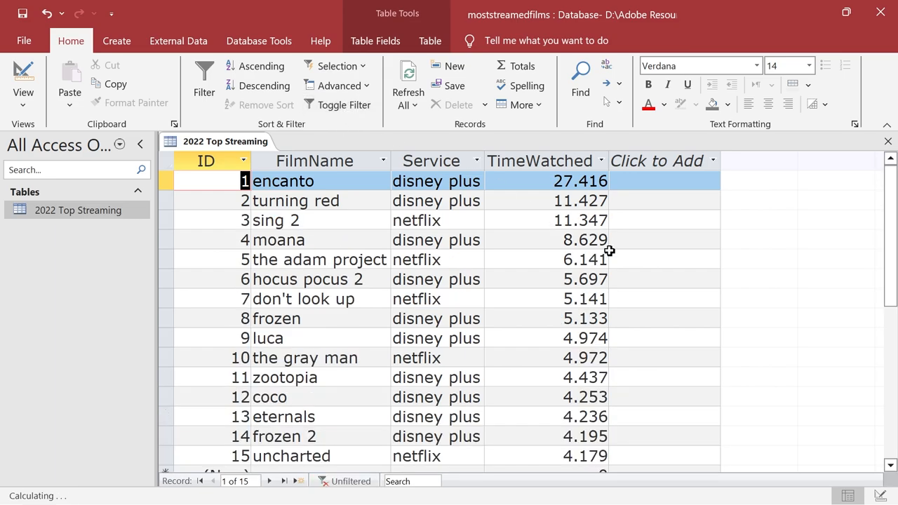
mouse_move(591, 189)
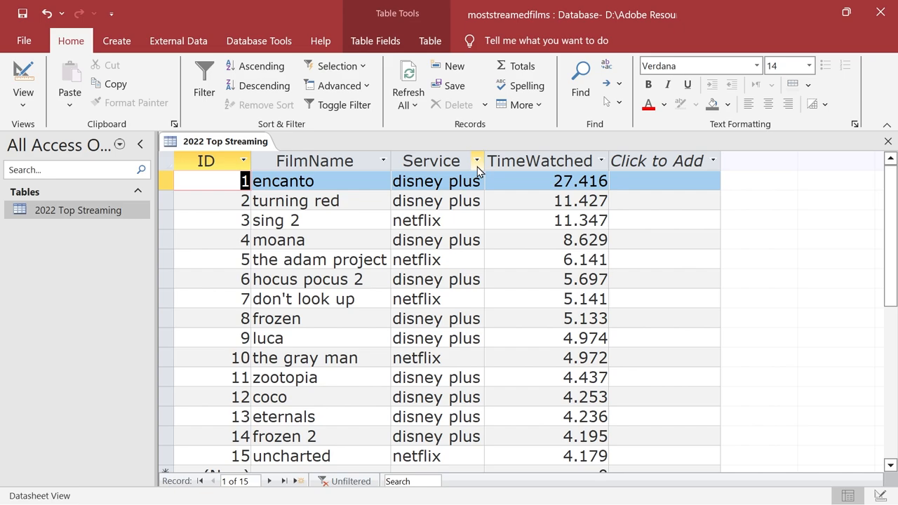
click(477, 161)
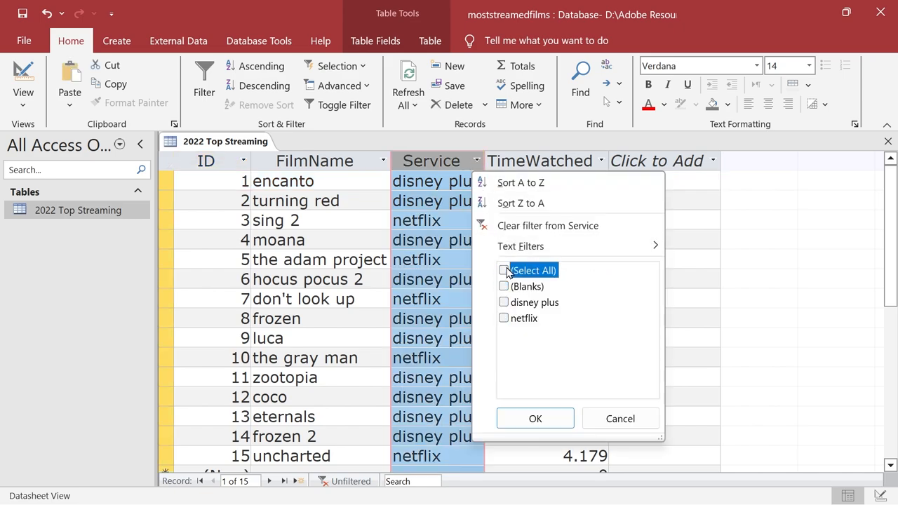
click(535, 419)
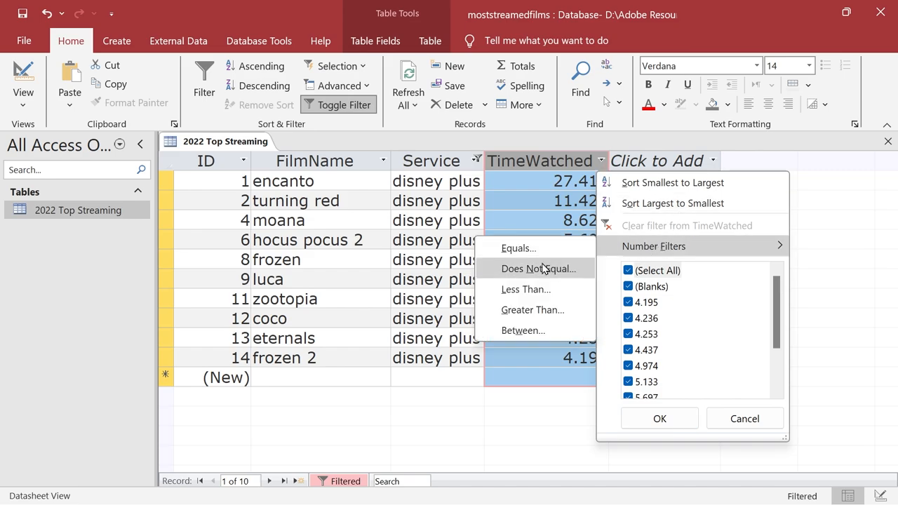
click(532, 310)
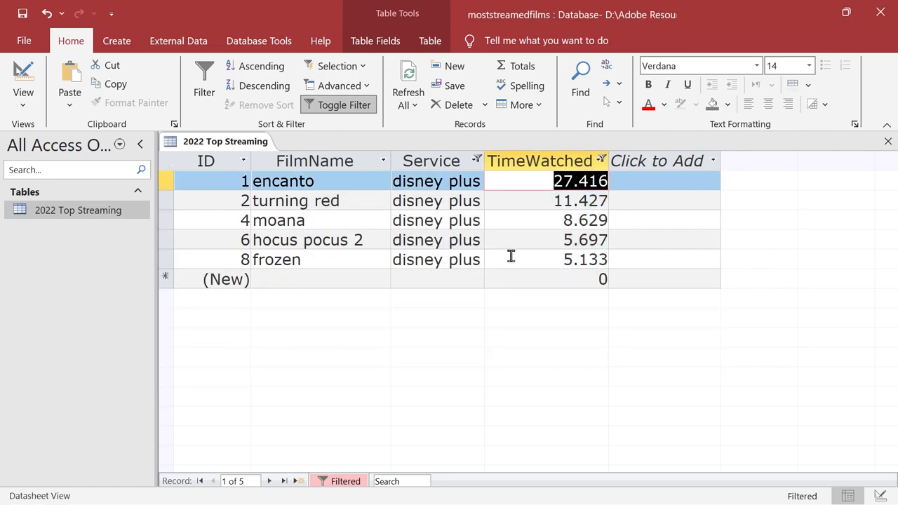
- Toggle the combined filter off, on, and off again so all 15 films show
click(343, 105)
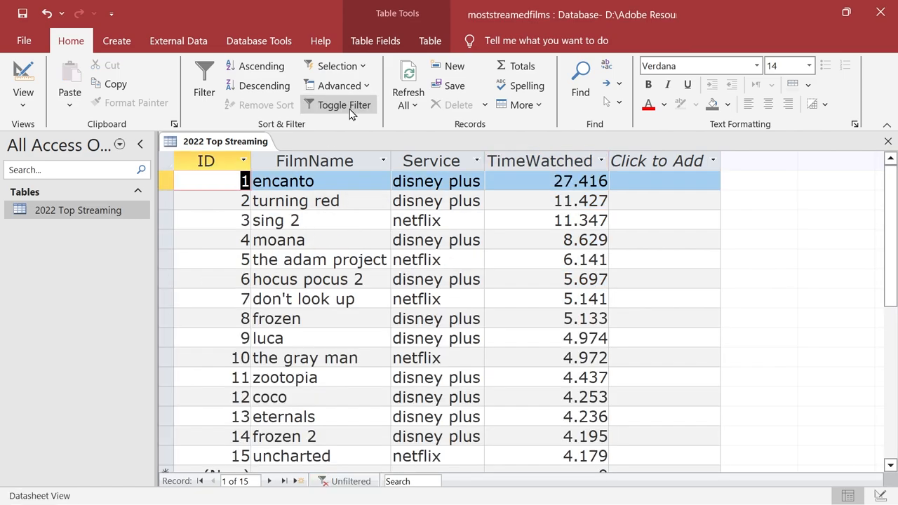
click(344, 105)
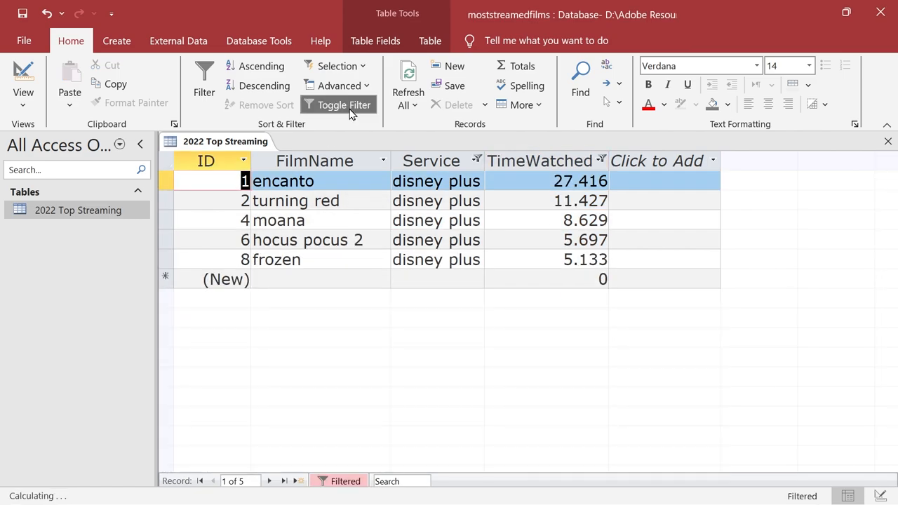
click(343, 105)
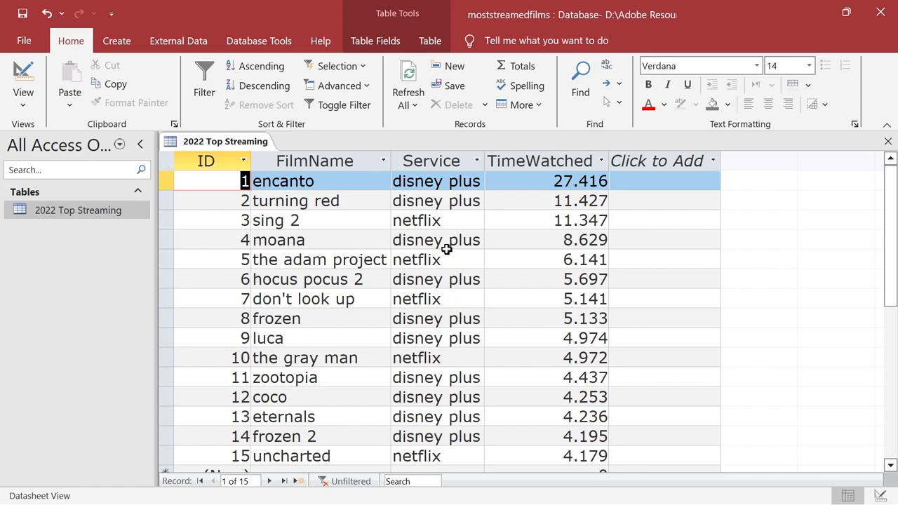
click(338, 85)
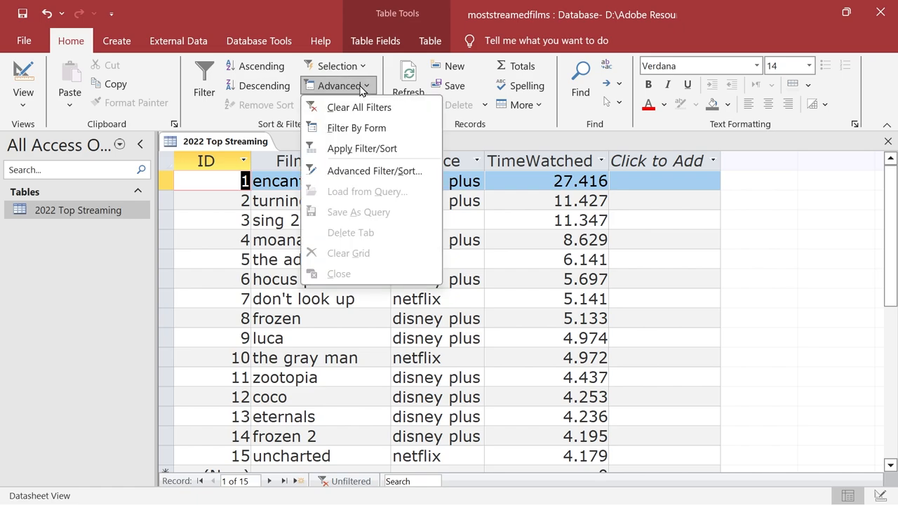
mouse_move(360, 90)
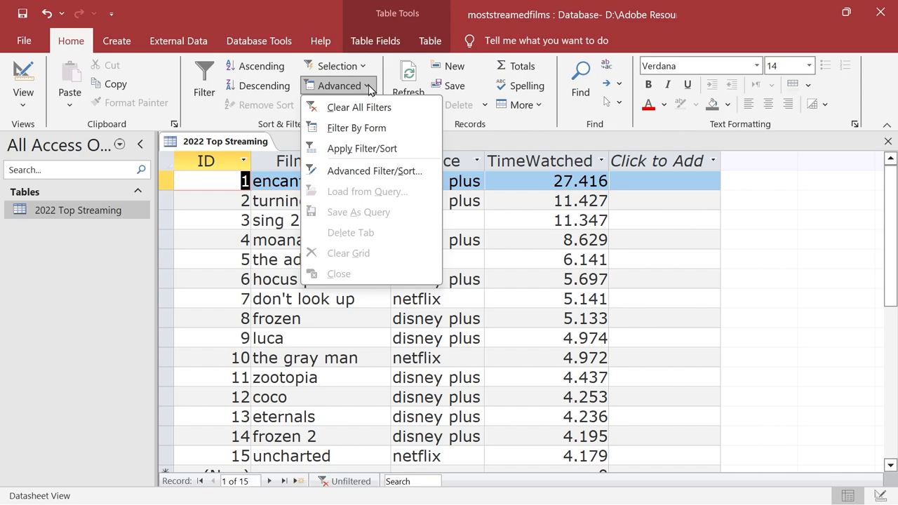
click(375, 170)
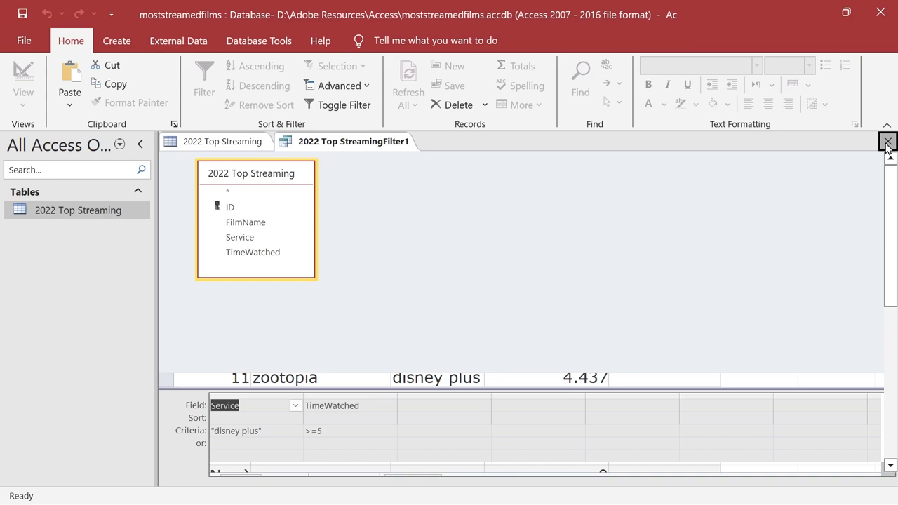
click(343, 105)
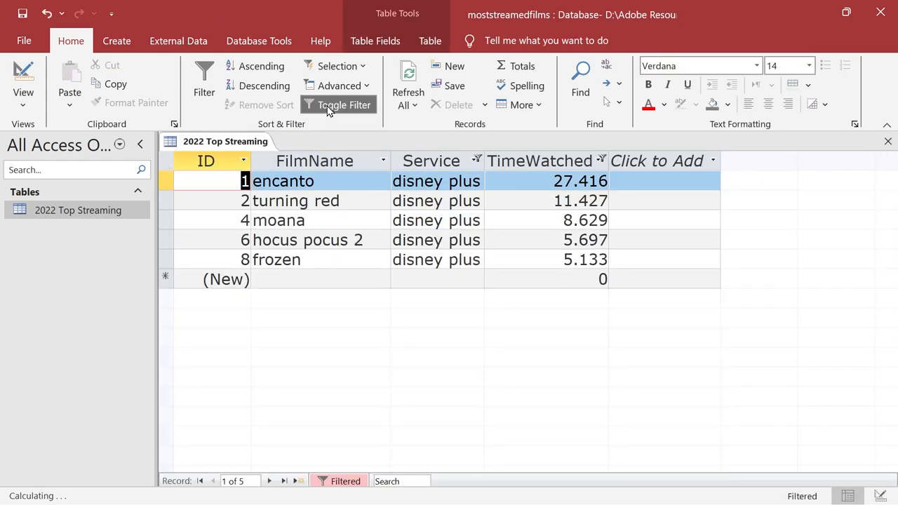
click(339, 85)
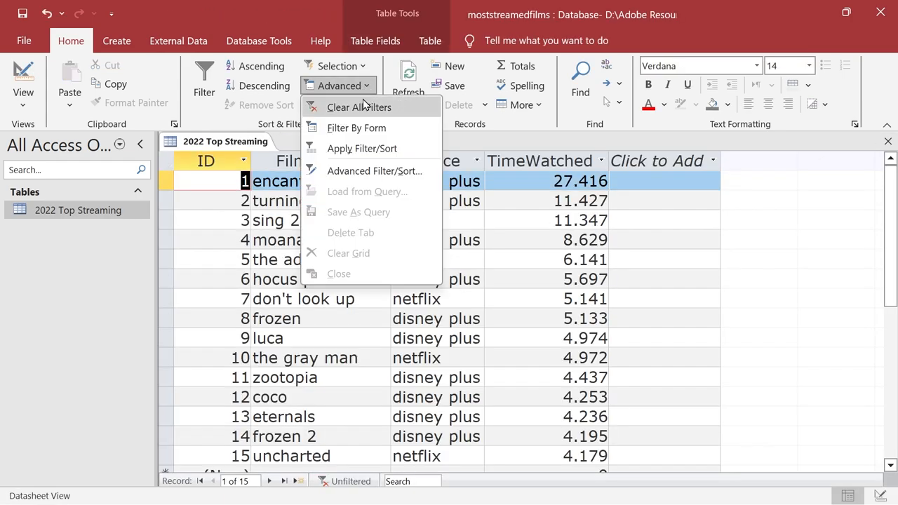
- Clear all filters from the table and list the Advanced filter options
click(359, 106)
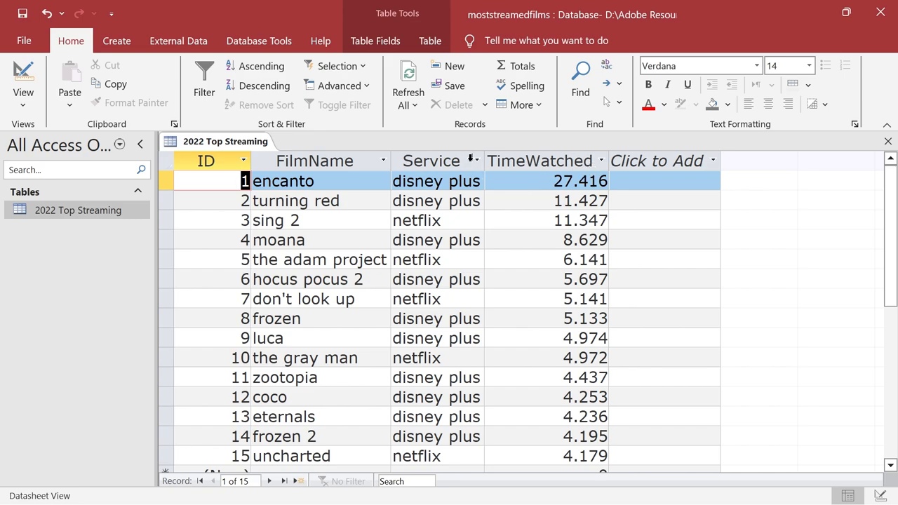
mouse_move(473, 161)
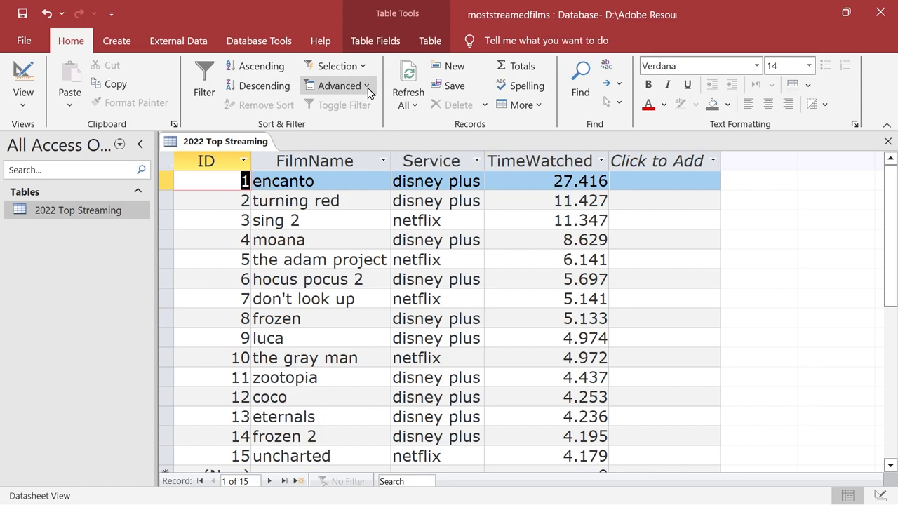
click(339, 85)
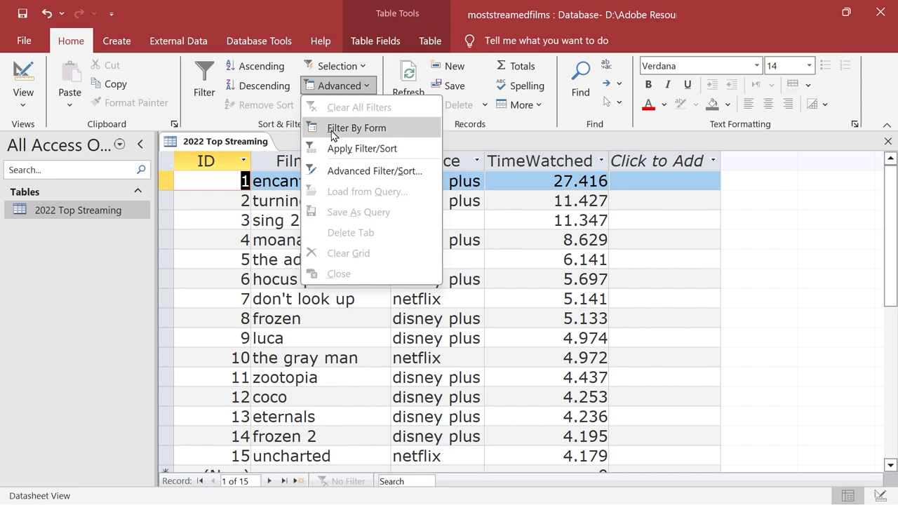
- Start Filter By Form and enter "disney plus" as the Service criterion
click(357, 128)
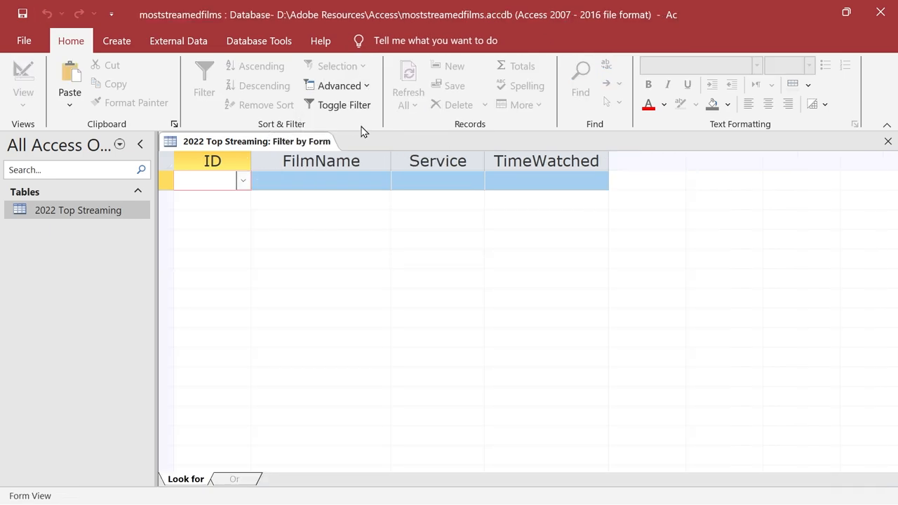
mouse_move(226, 172)
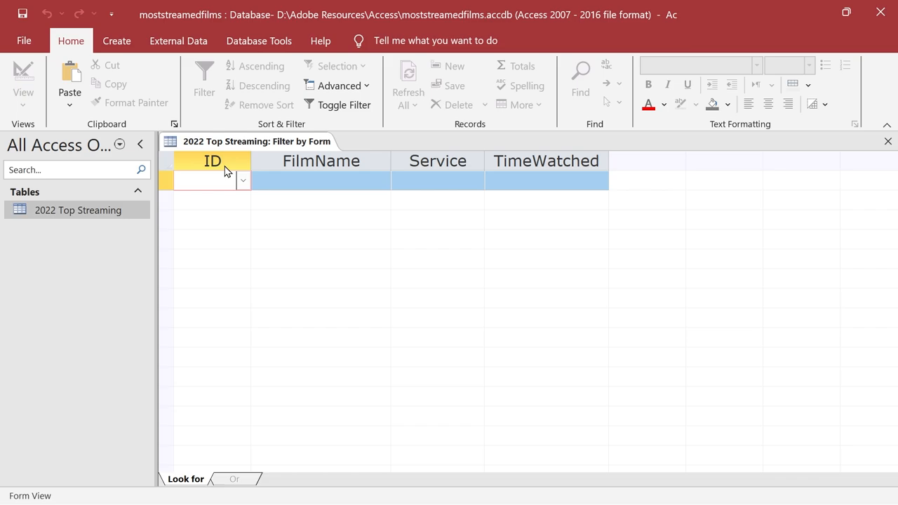
click(437, 180)
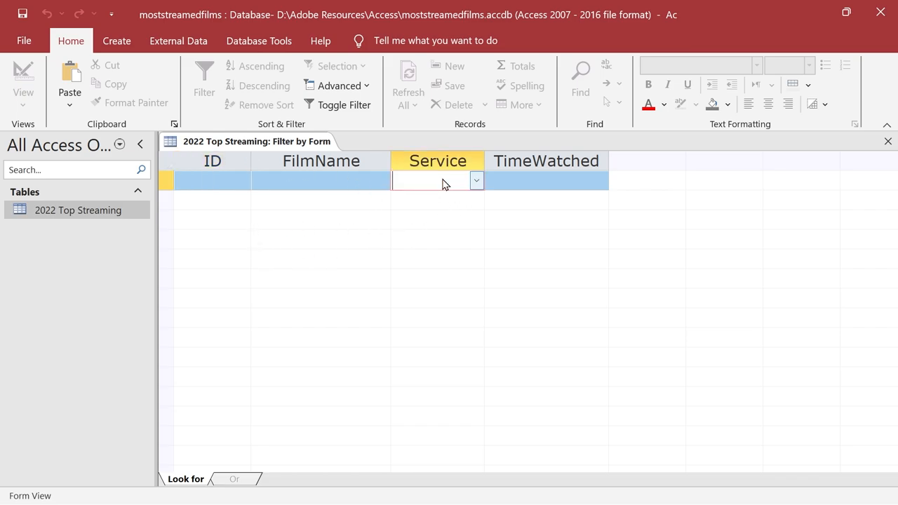
click(320, 180)
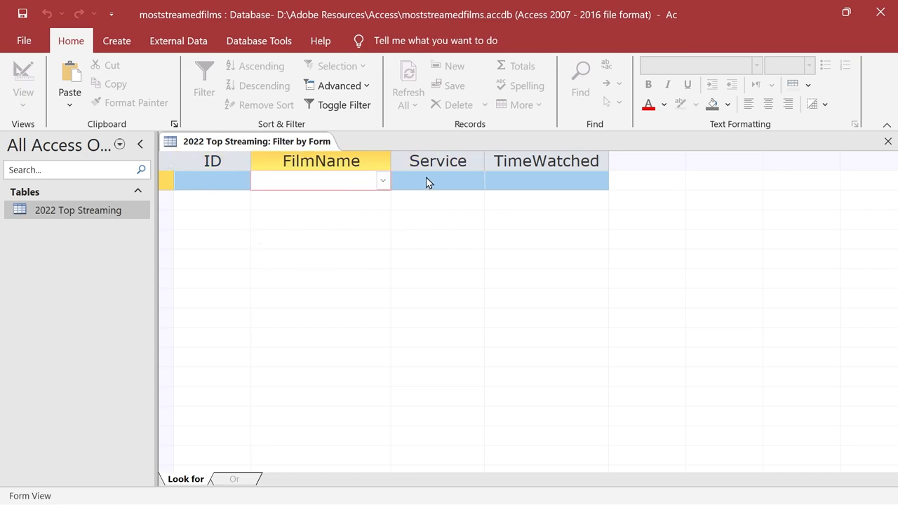
text("disney pl)
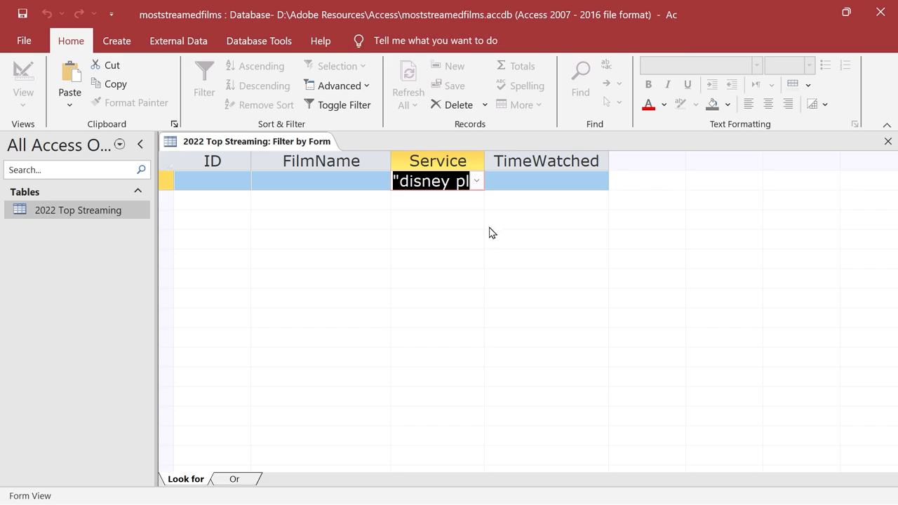
mouse_move(446, 262)
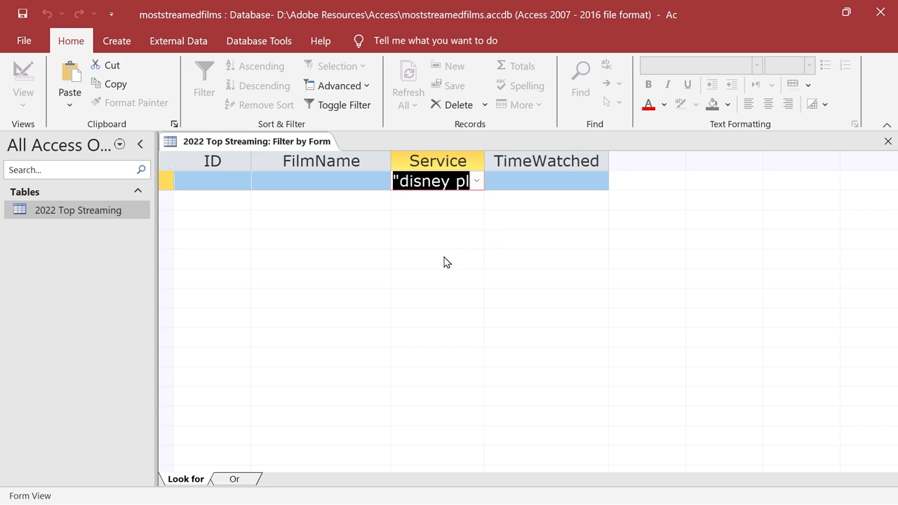
mouse_move(440, 259)
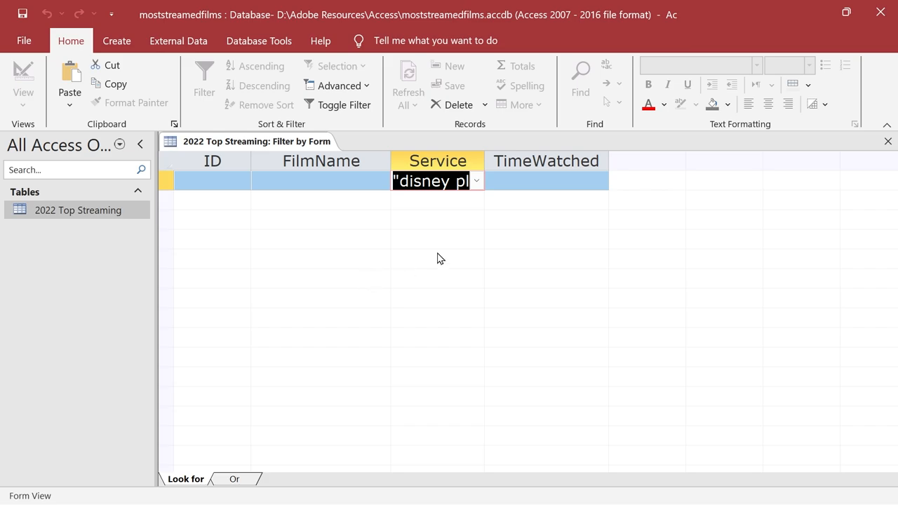
mouse_move(286, 343)
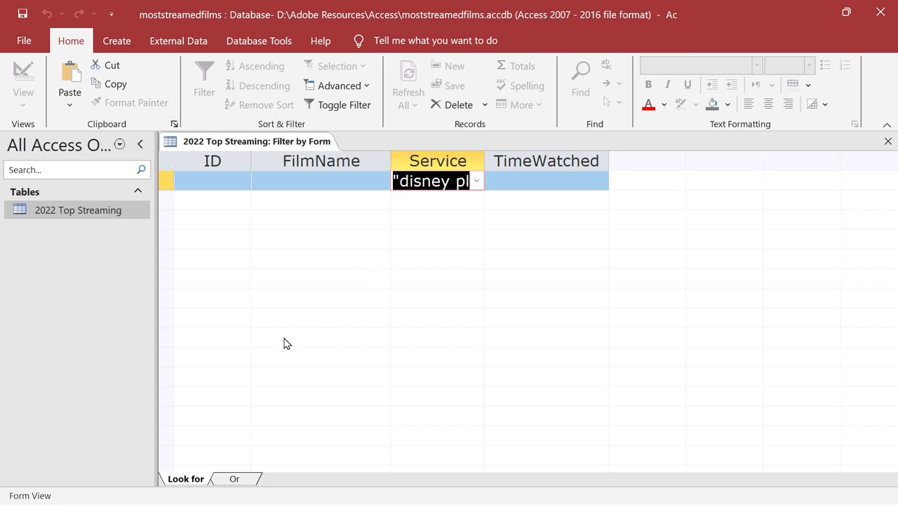
mouse_move(229, 426)
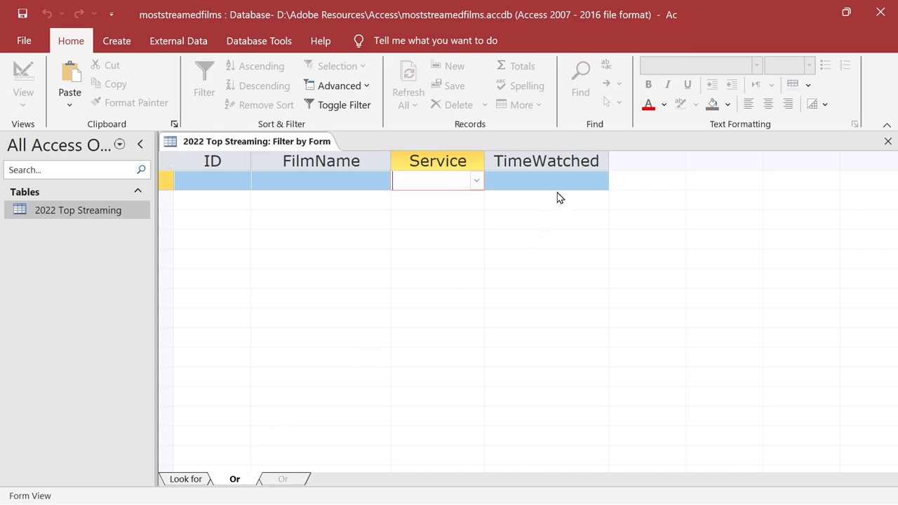
- Set TimeWatched 4.179 as the Or criterion and apply the filter, returning 11 records
click(600, 181)
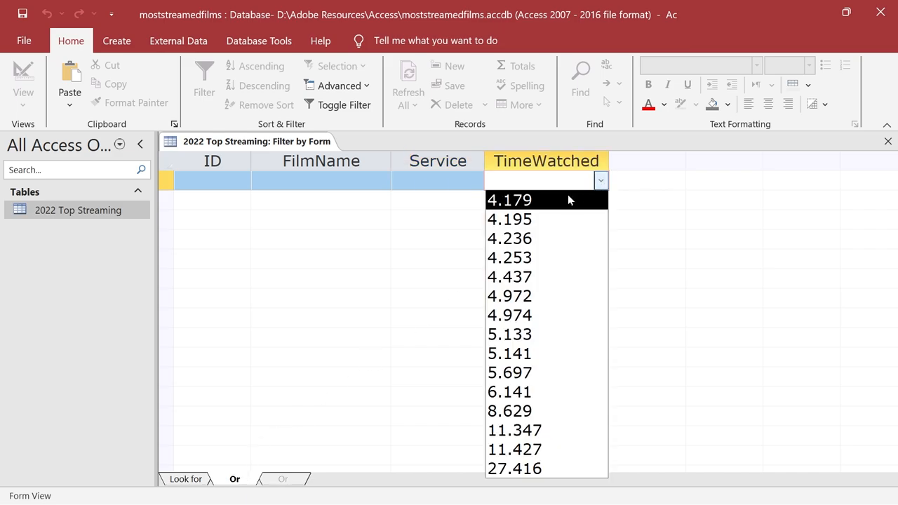
click(509, 200)
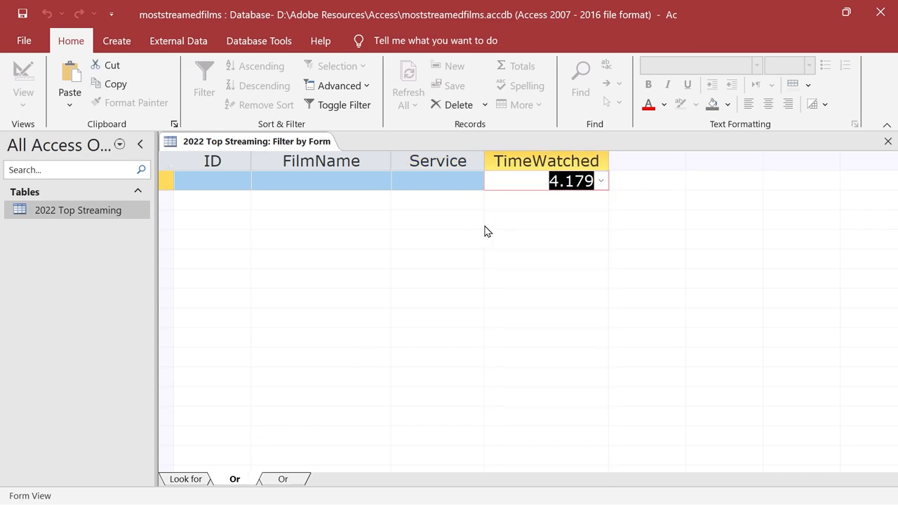
click(344, 105)
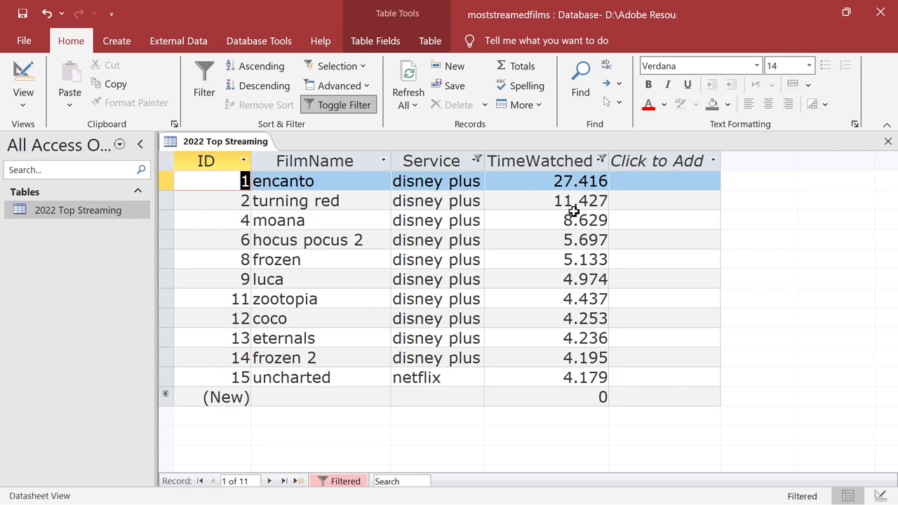
mouse_move(421, 307)
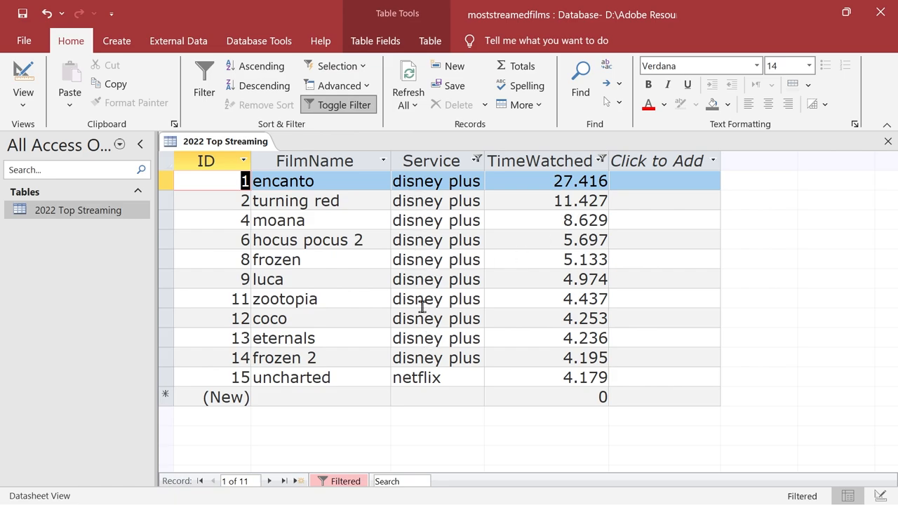
- View the applied criteria in the Advanced Filter/Sort design grid
click(339, 85)
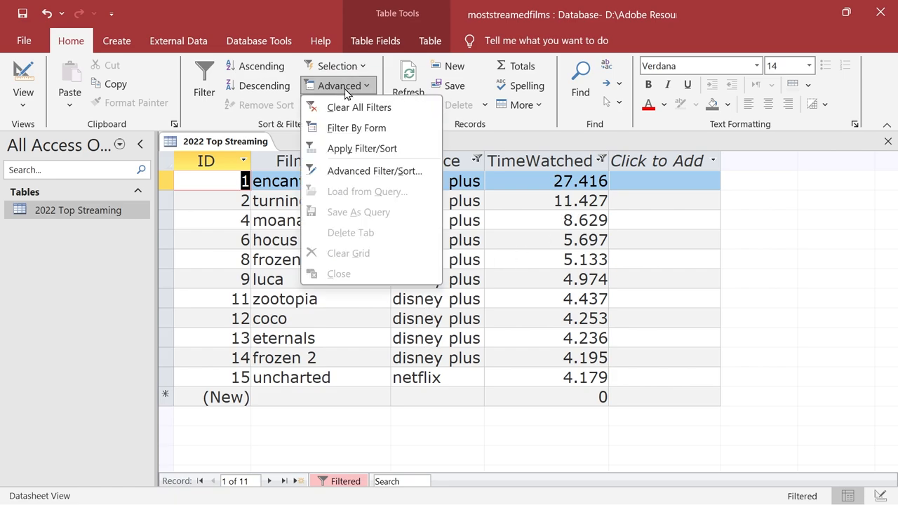
click(374, 170)
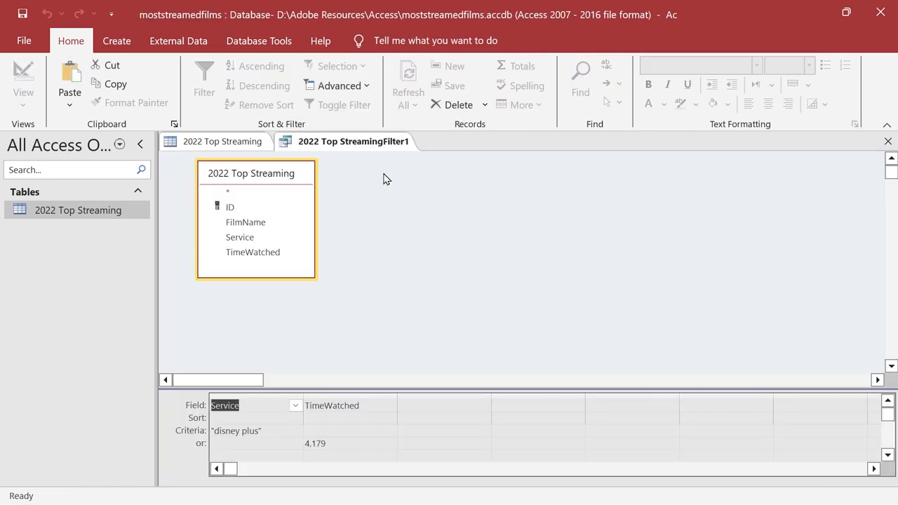